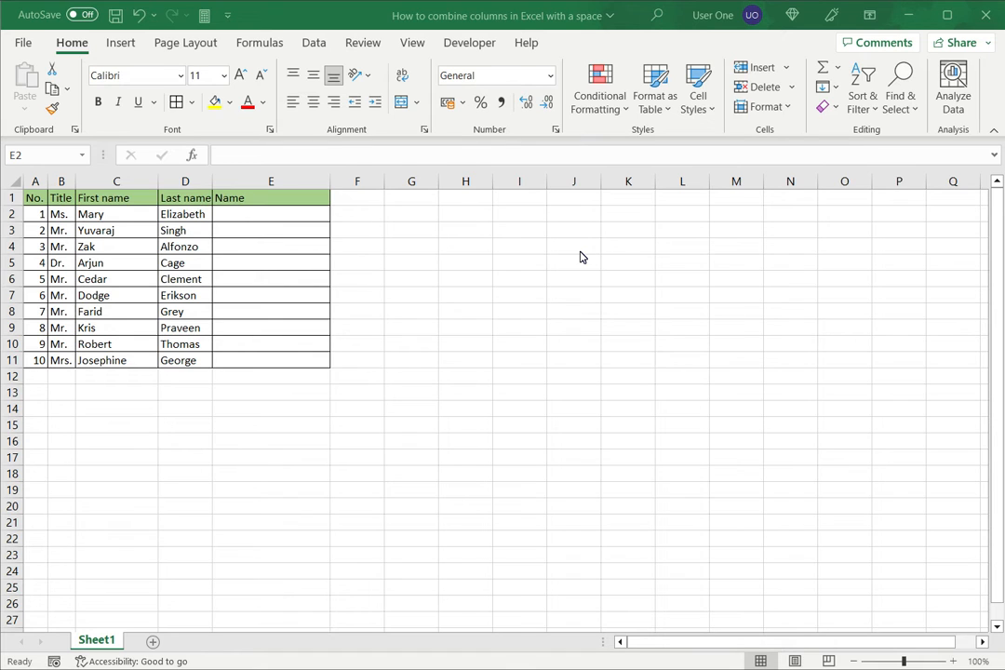
pyautogui.moveTo(562, 242)
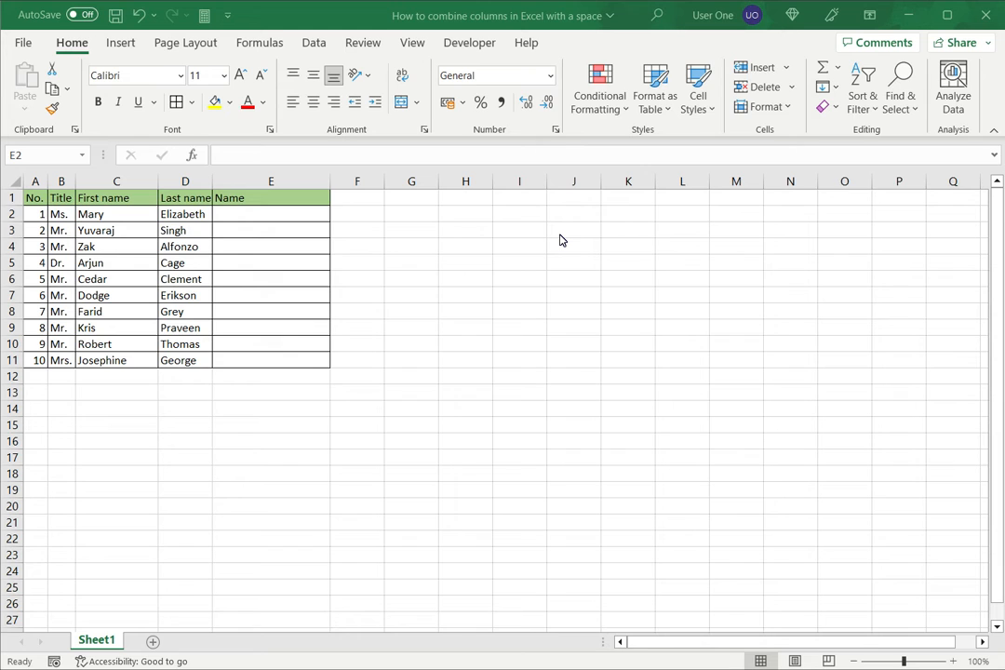
pyautogui.moveTo(302, 235)
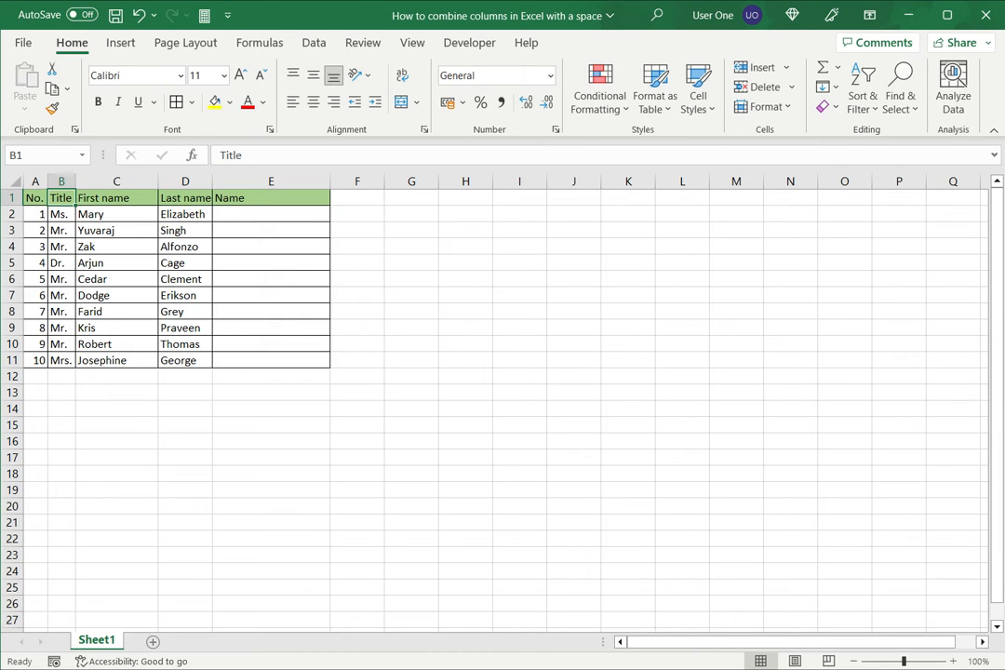
# Join title, first and last name in E2 with an & formula using " " separators
pyautogui.click(271, 214)
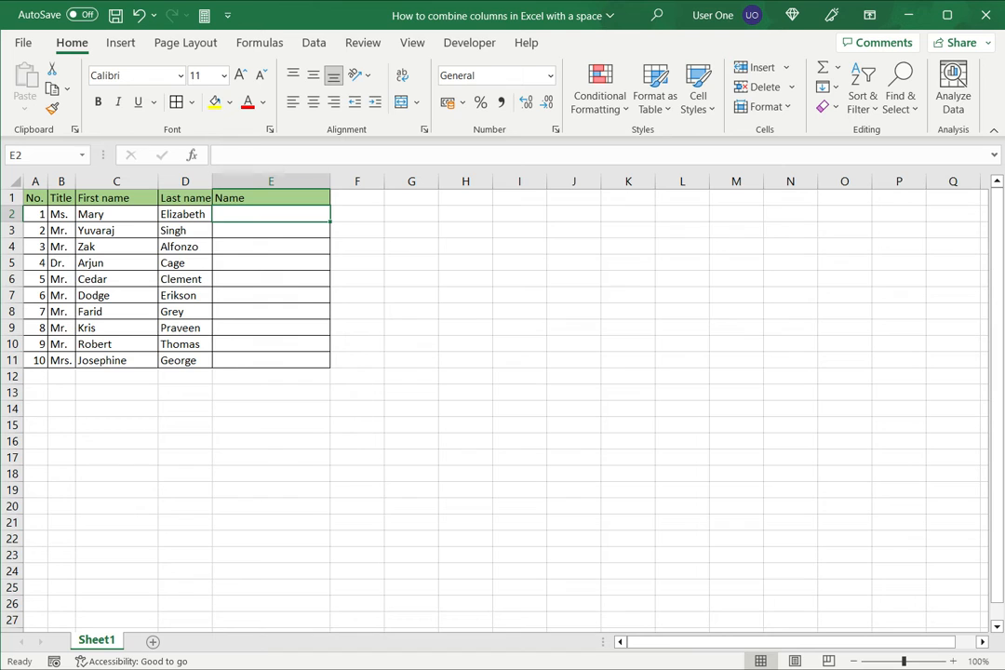
pyautogui.write('=B2')
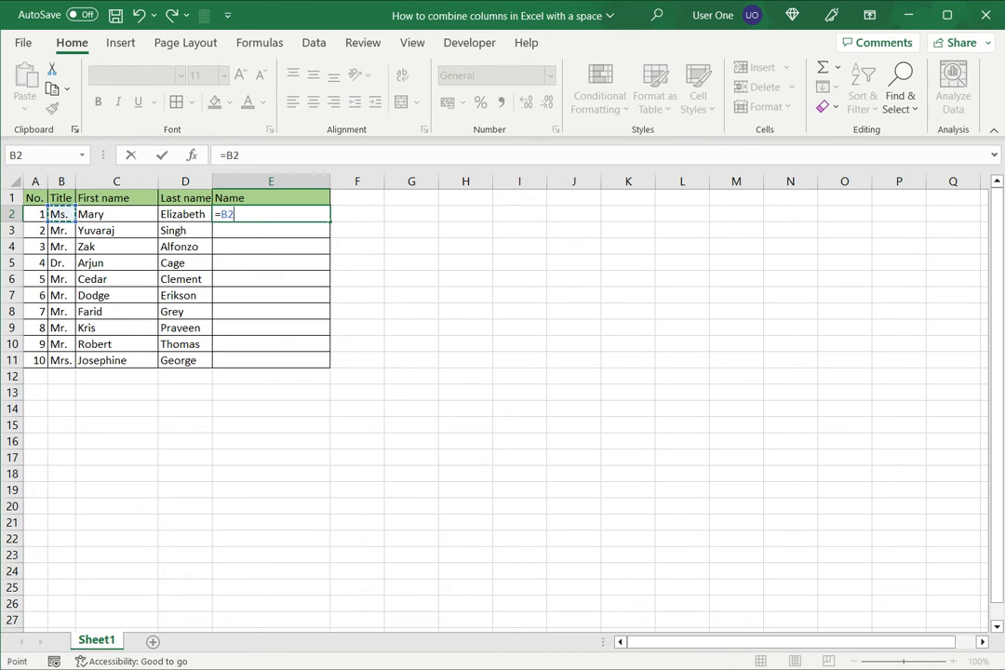
pyautogui.write('&')
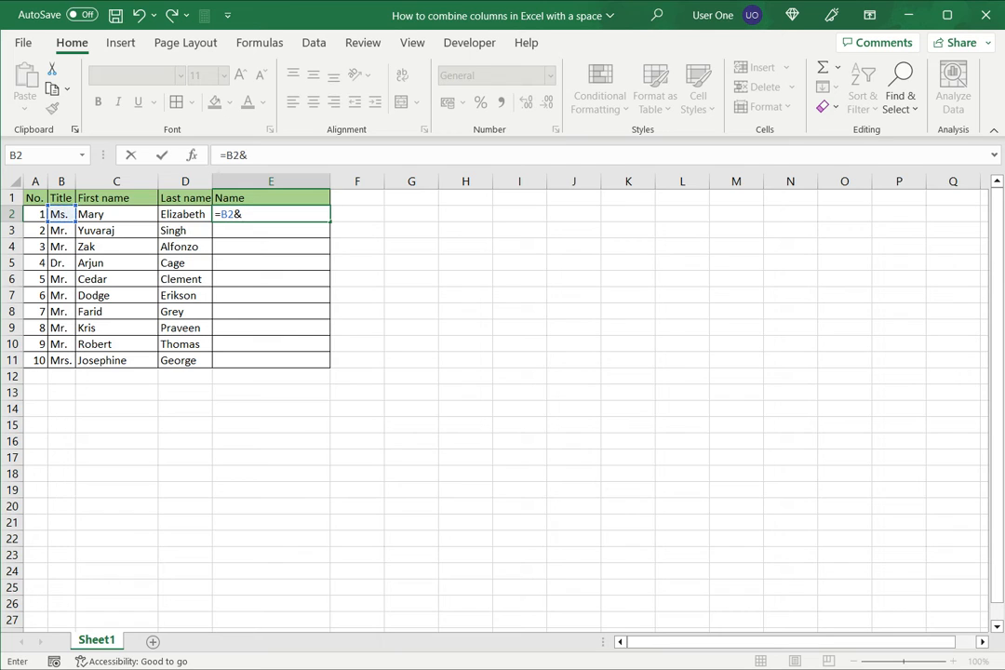
pyautogui.write('"')
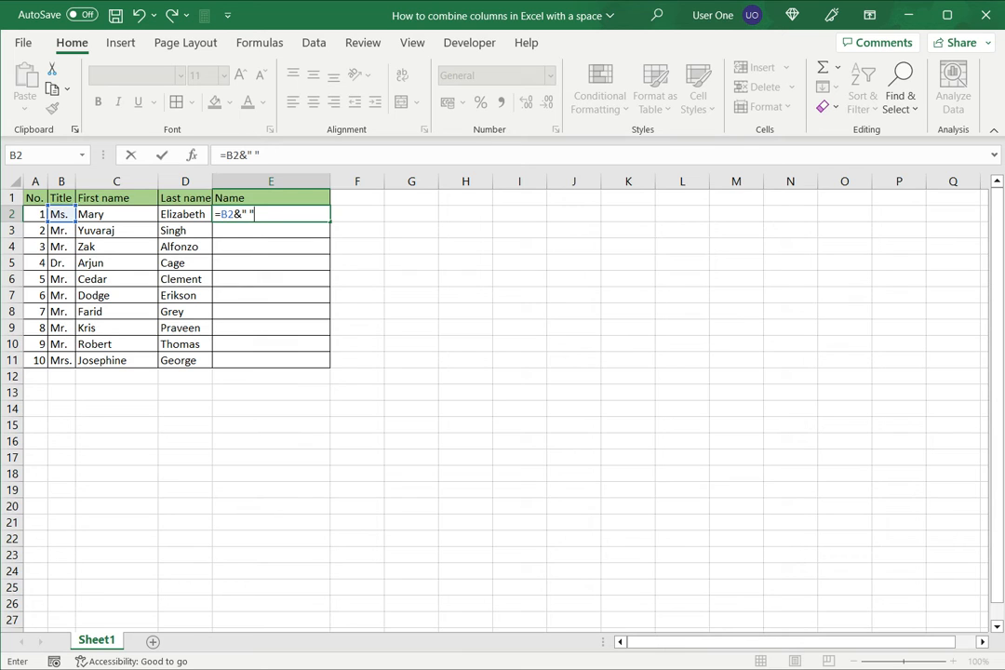
pyautogui.write('&C2')
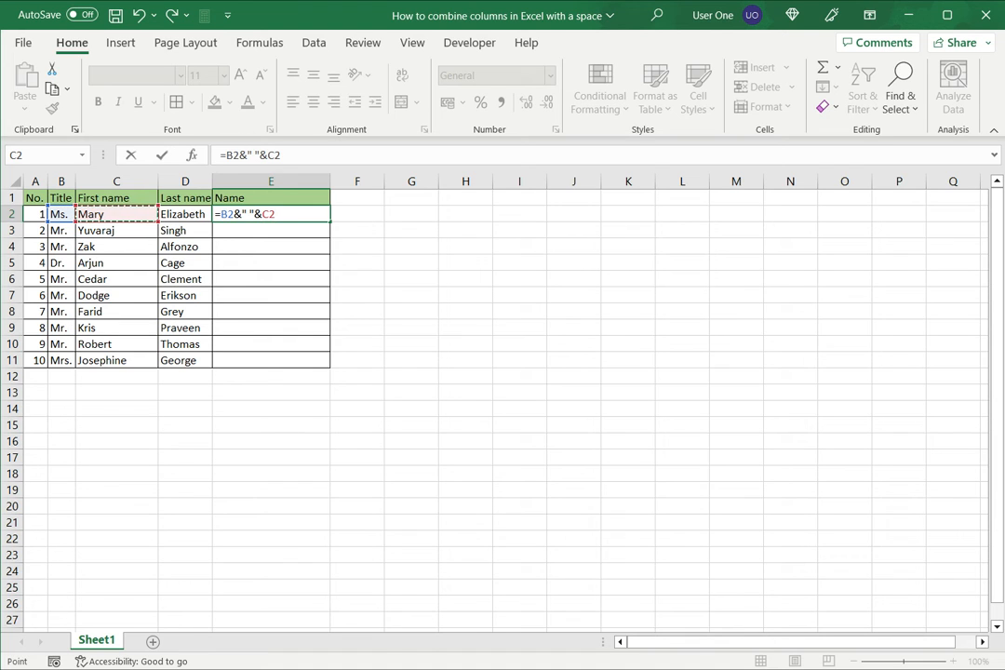
pyautogui.write('&" "')
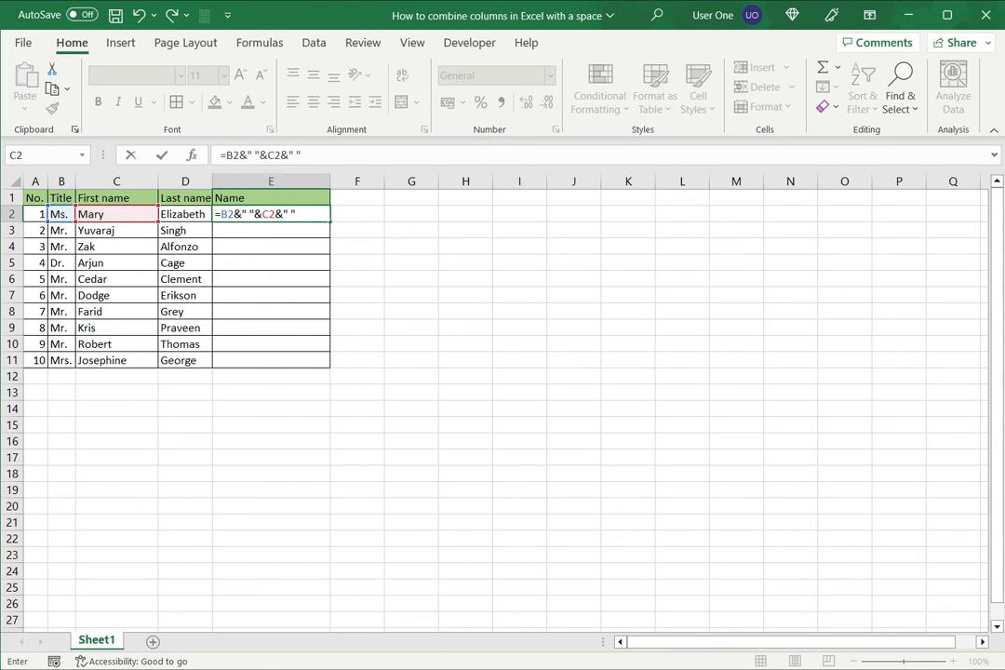
pyautogui.write('&D2')
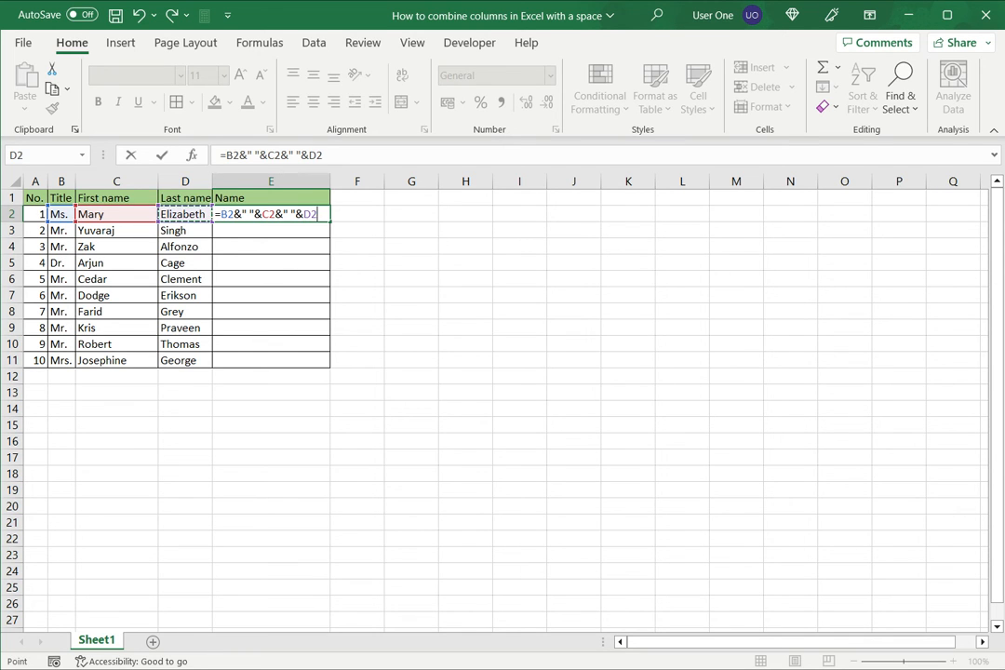
pyautogui.press('Return')
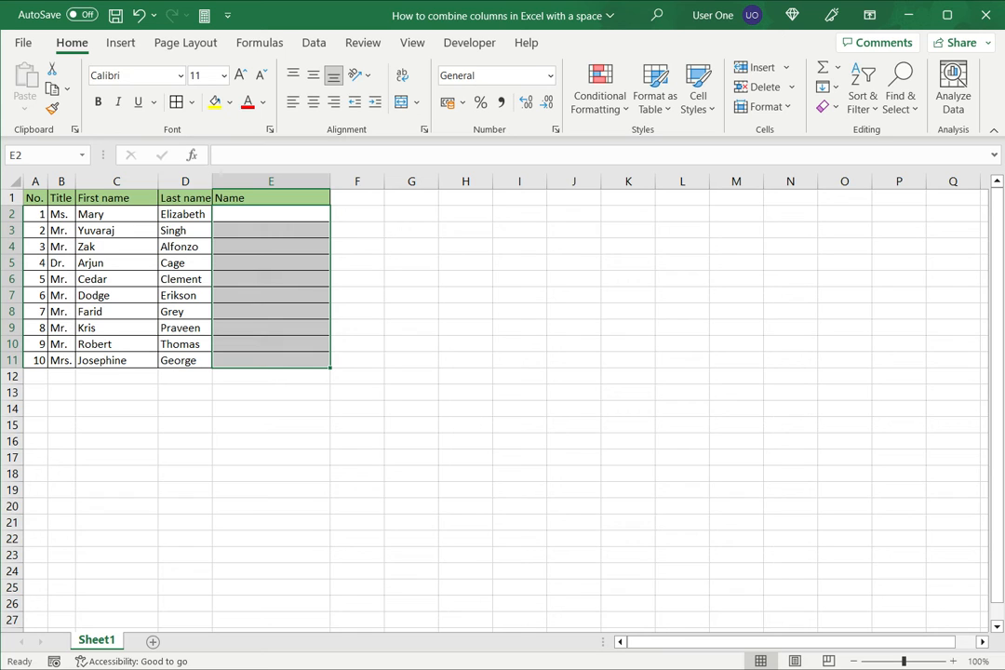
# Replace it with =CONCAT(B2," ",C2," ",D2) referencing the title, first and last name
pyautogui.write('=concat(')
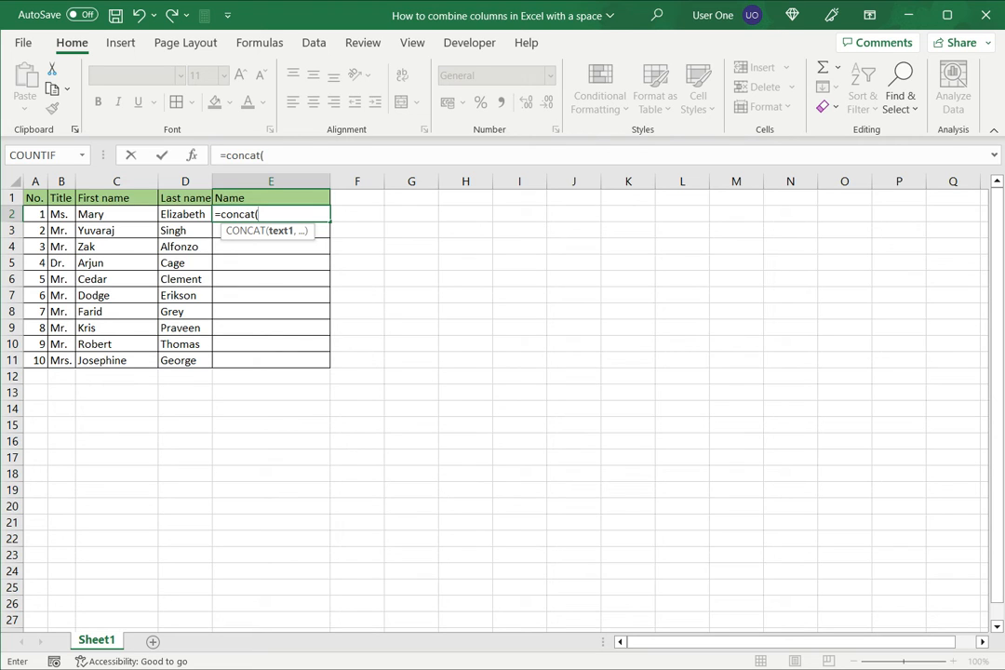
pyautogui.click(60, 214)
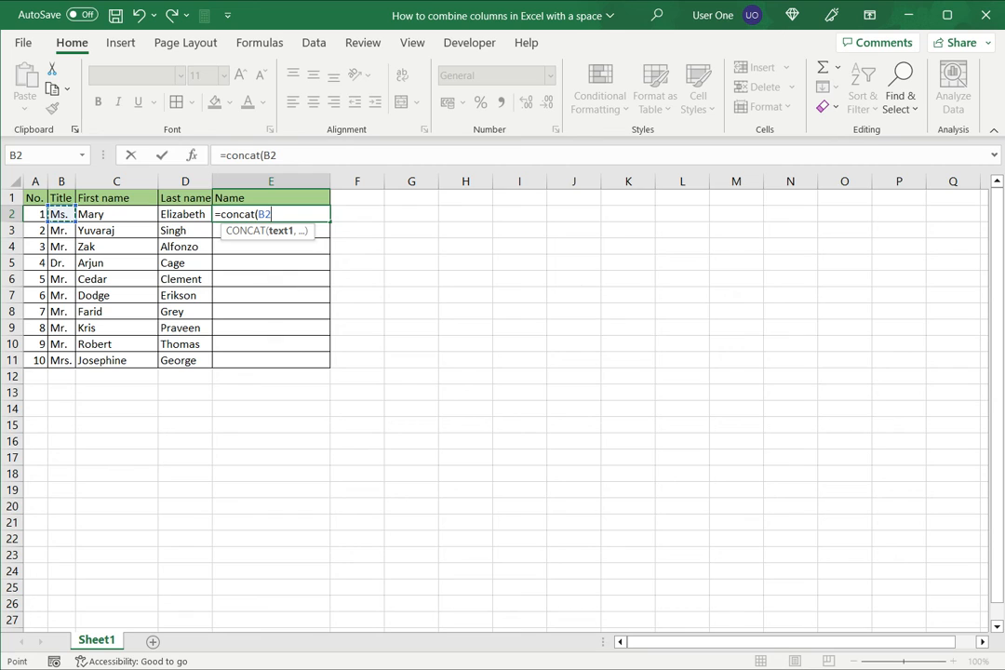
pyautogui.write(',')
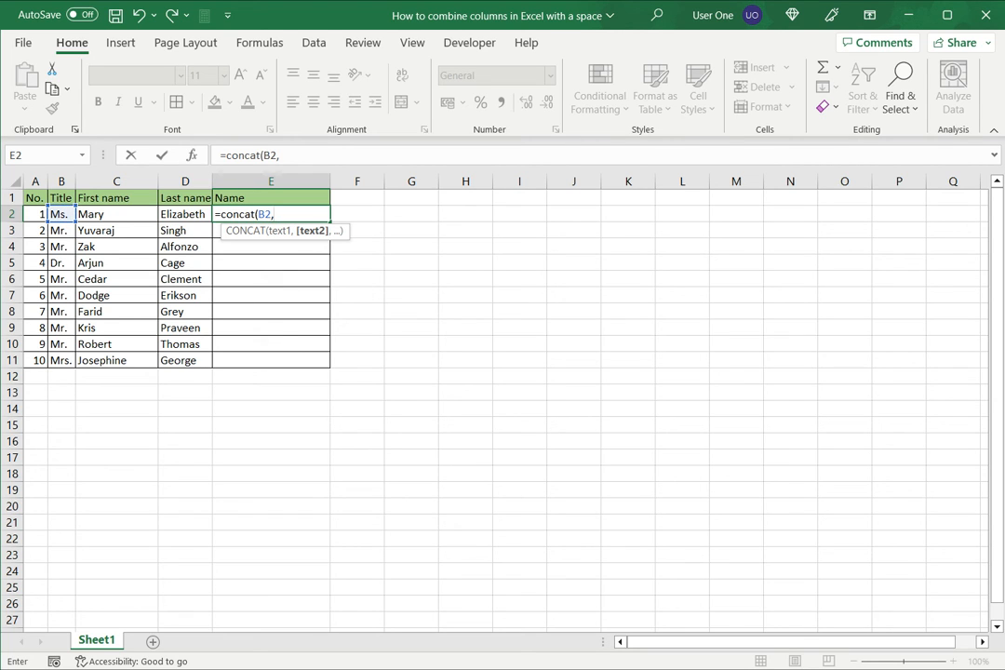
pyautogui.write('" "')
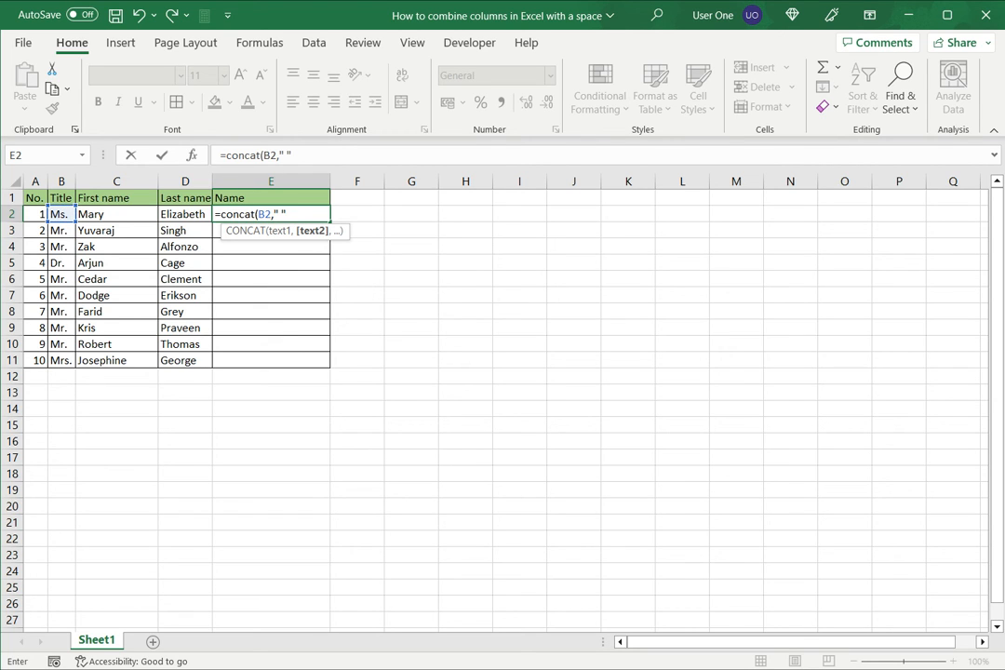
pyautogui.write(',')
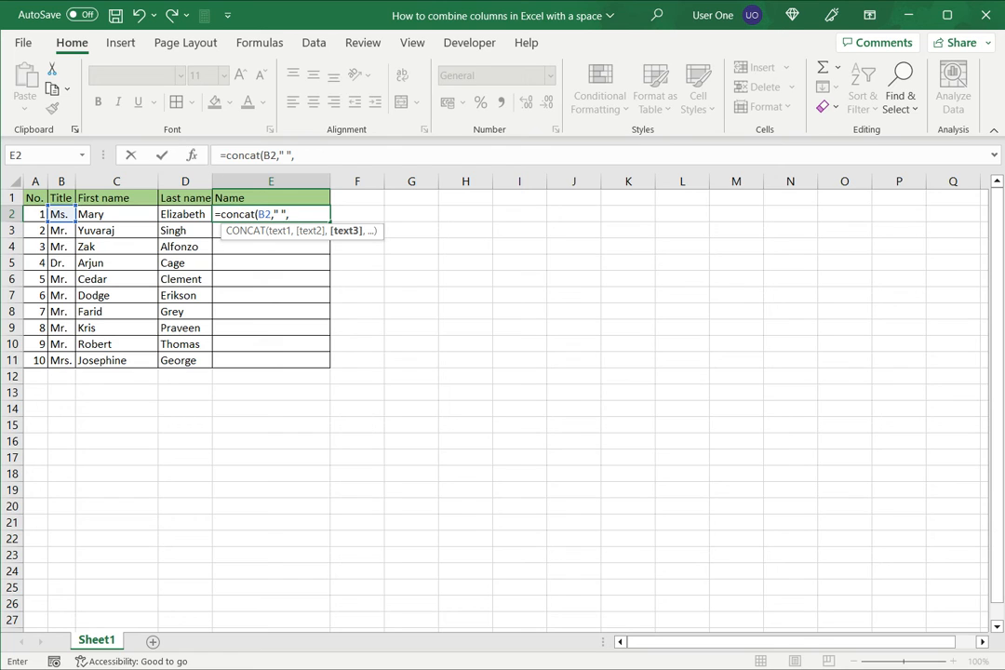
pyautogui.write('C2," ",')
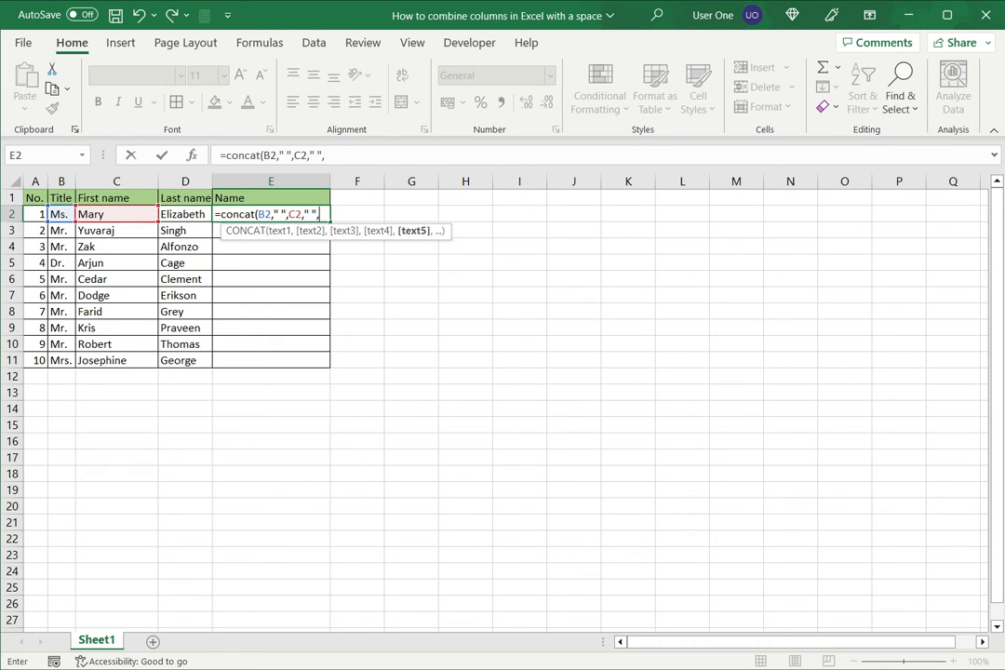
pyautogui.click(182, 214)
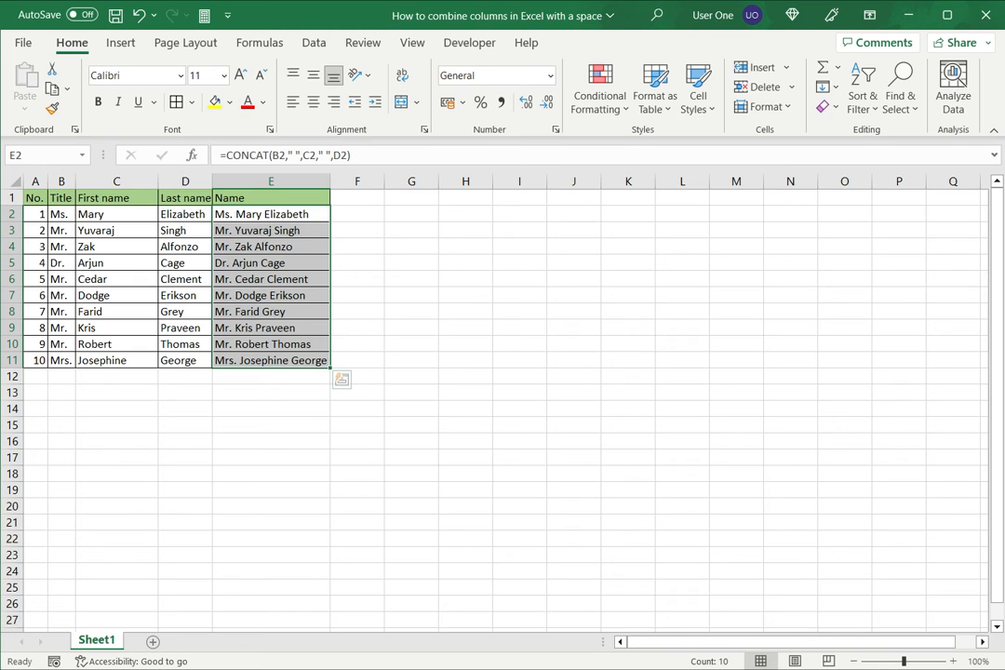
# Clear E2:E11 and refill it with =TEXTJOIN(" ",TRUE,B2,C2,D2) copied down to row 11
pyautogui.press('Delete')
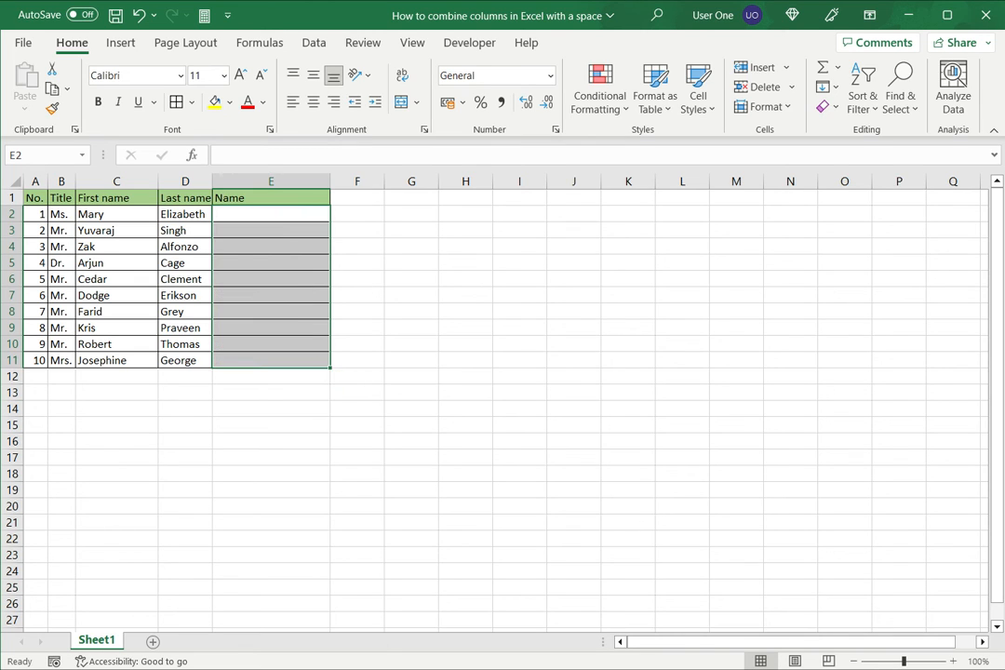
pyautogui.write('=')
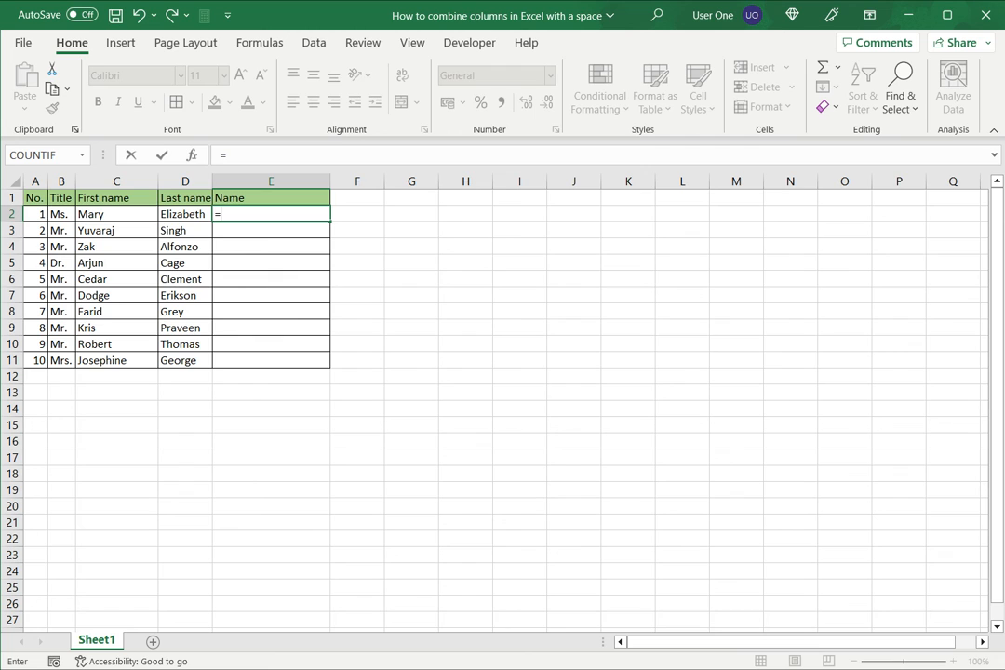
pyautogui.write('textjoin(')
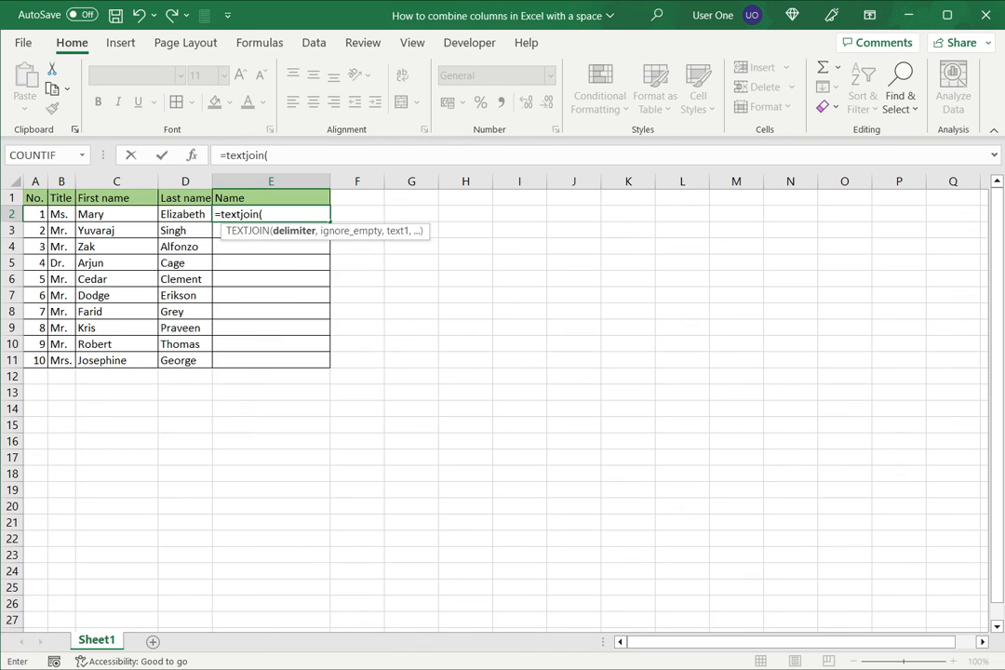
pyautogui.write('" ",TRUE,B2,C2,D2')
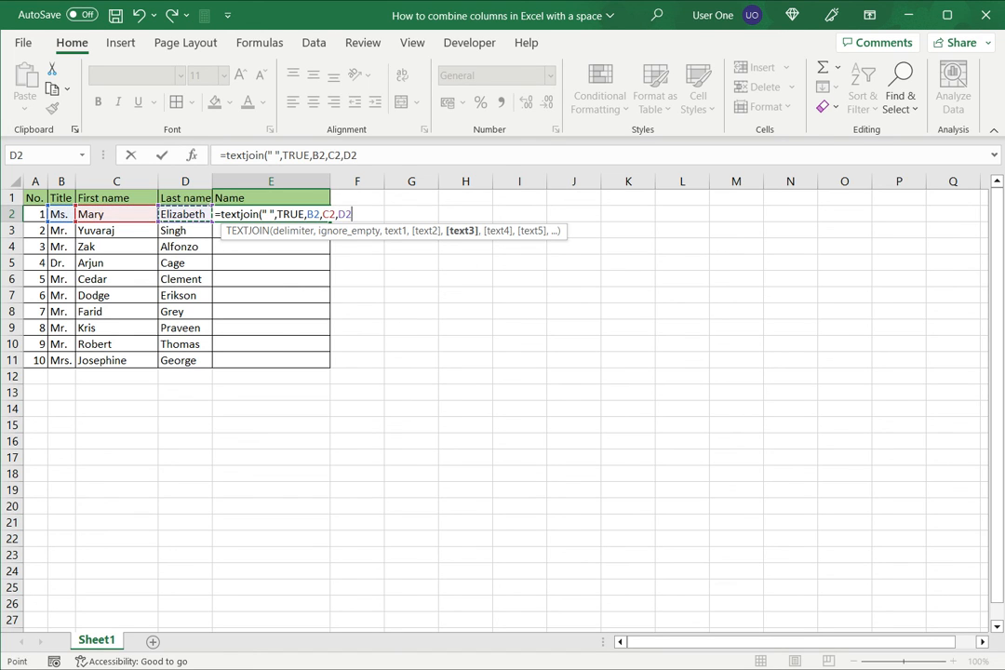
pyautogui.write(')')
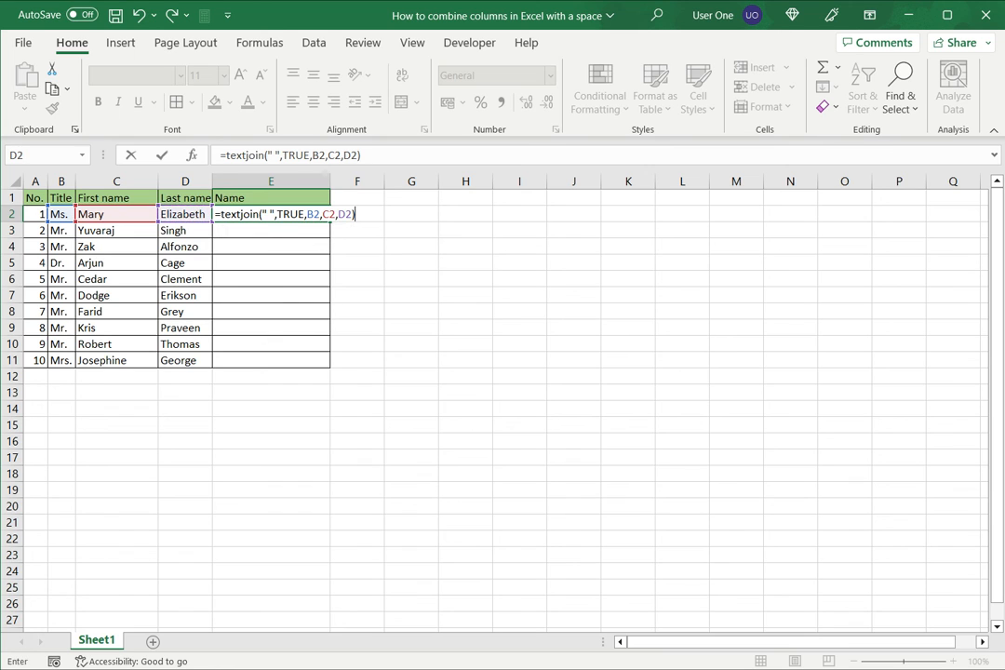
pyautogui.press('Return')
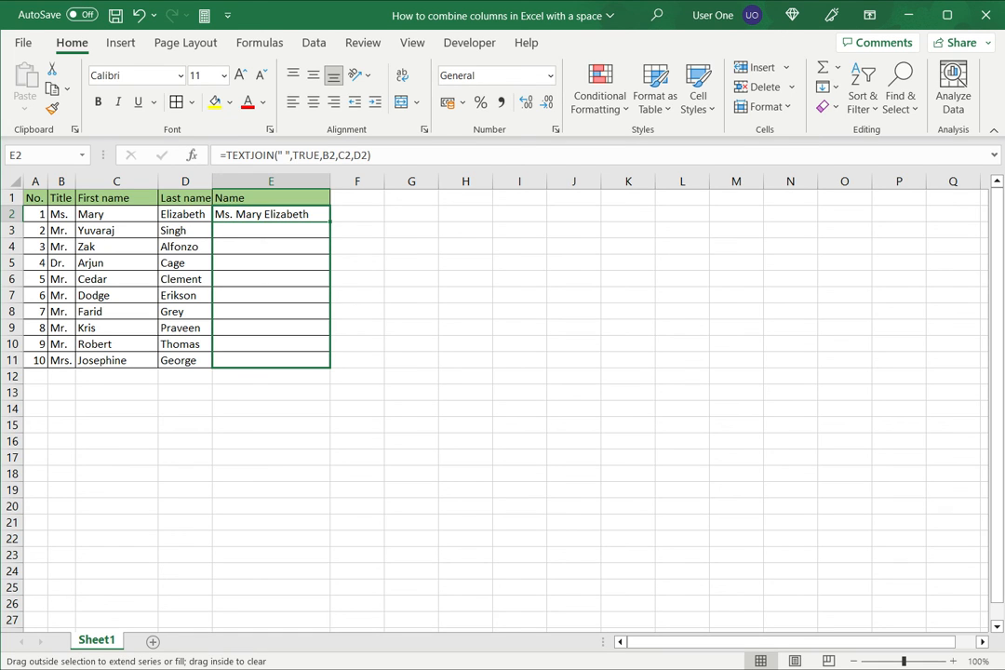
pyautogui.moveTo(328, 220); pyautogui.dragTo(327, 365)
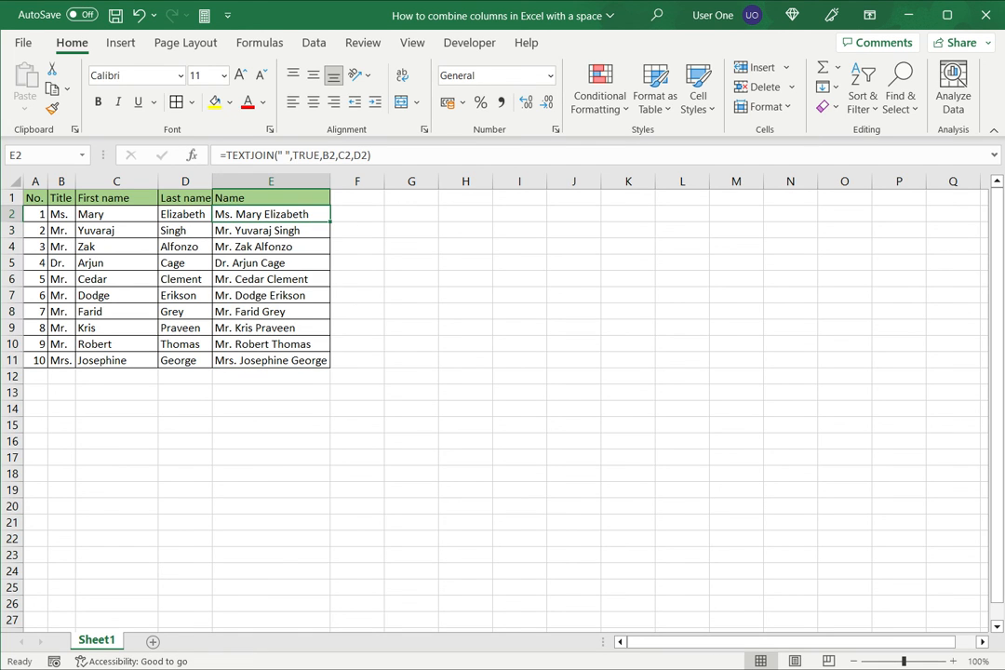